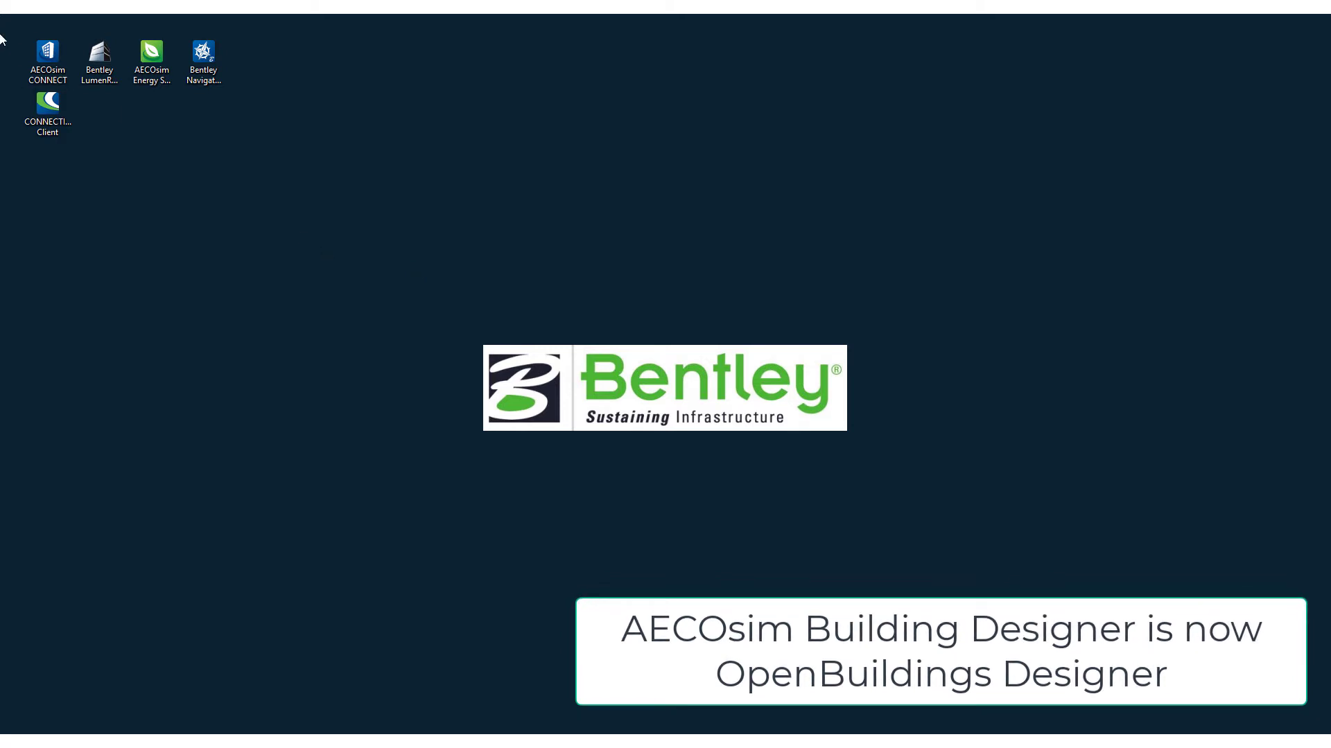
Launch AECOsim Building Designer CONNECT Edition from the desktop shortcut to its start page
double_click(46, 57)
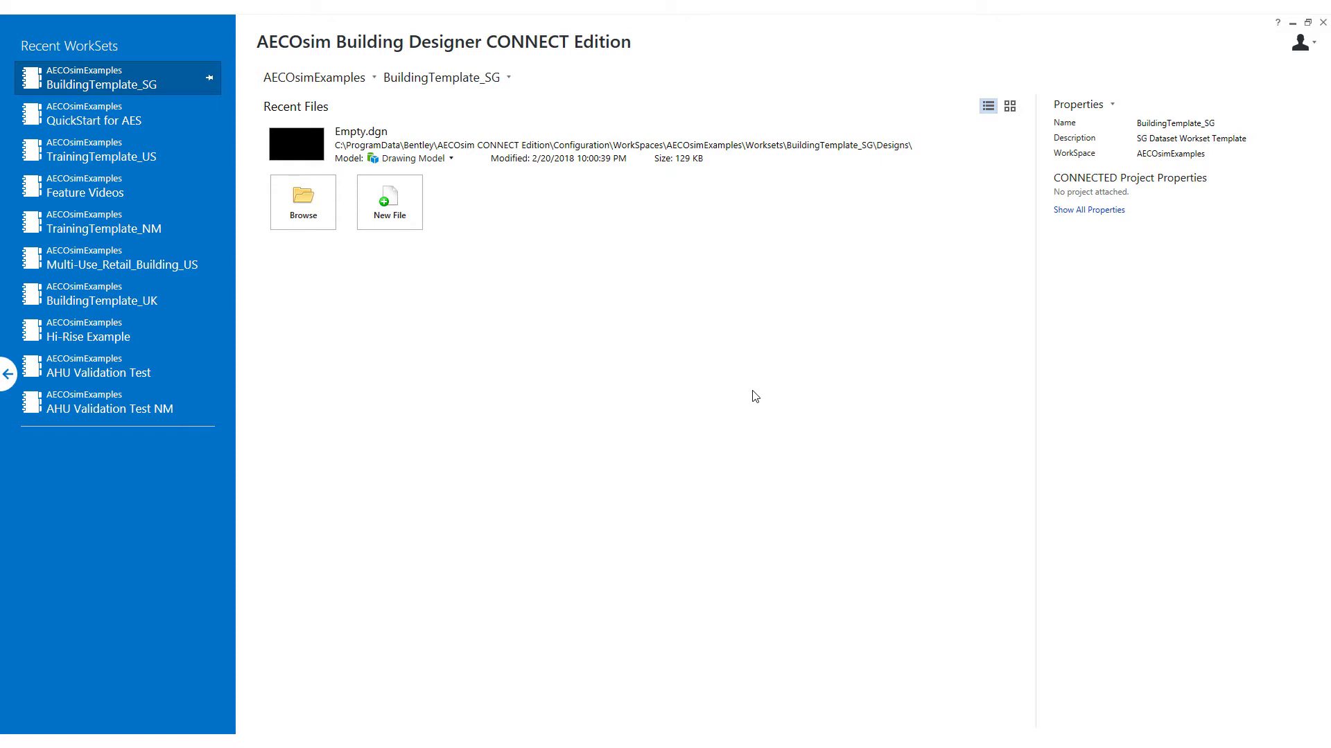
mouse_move(703, 397)
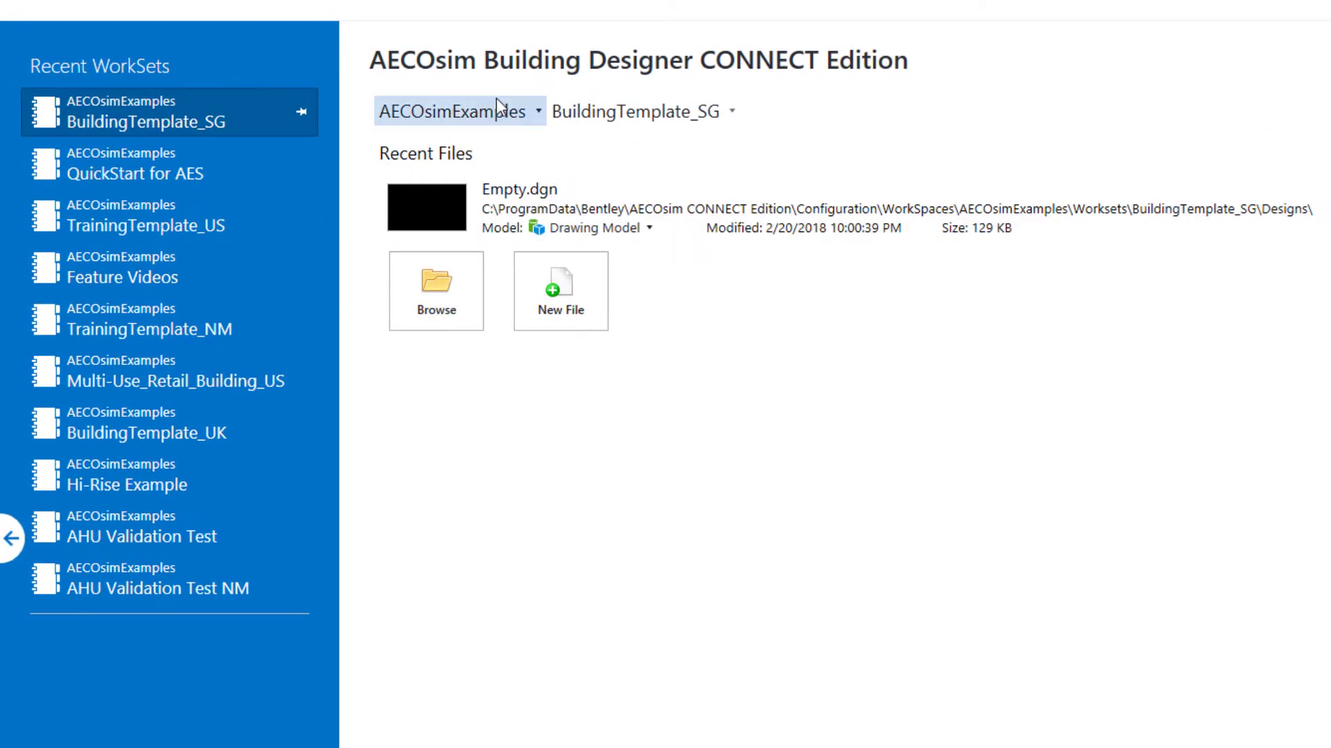
mouse_move(458, 111)
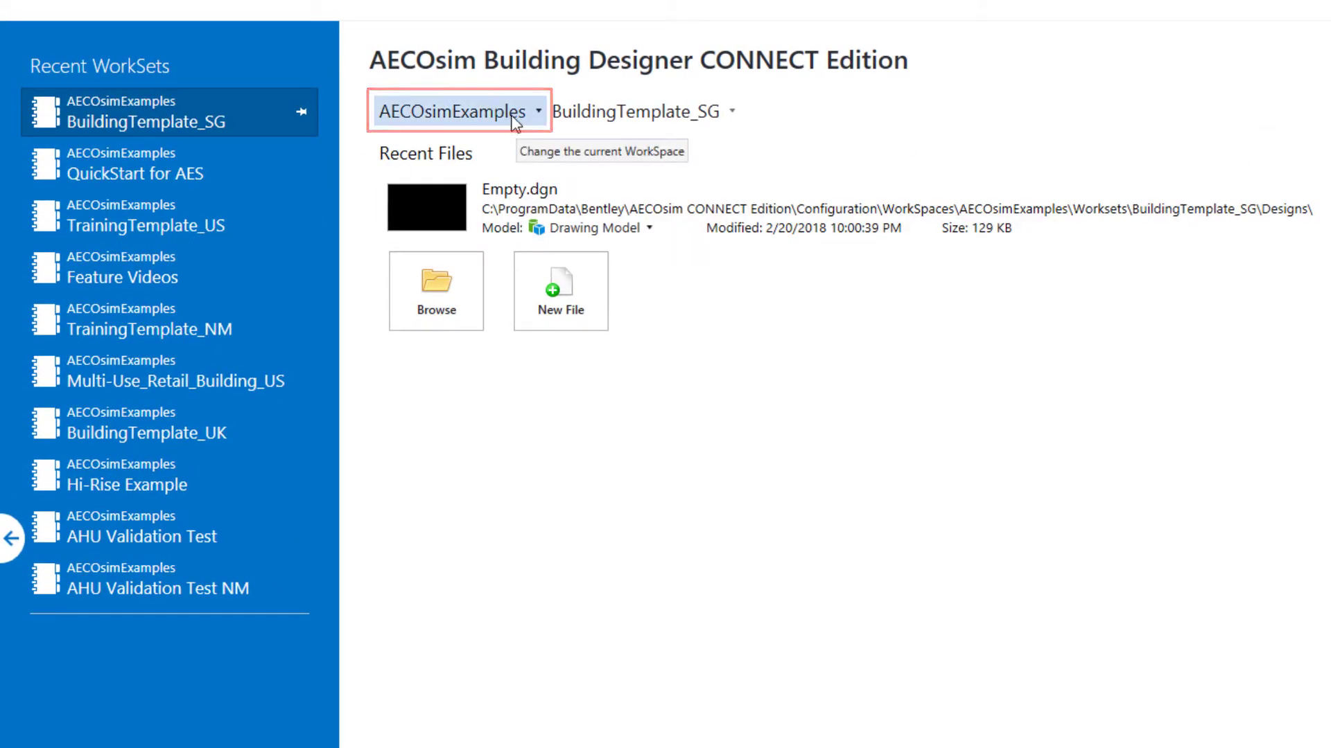
List the WorkSets in the AECOsimExamples WorkSpace, scrolling to the Create WorkSet option
left_click(458, 111)
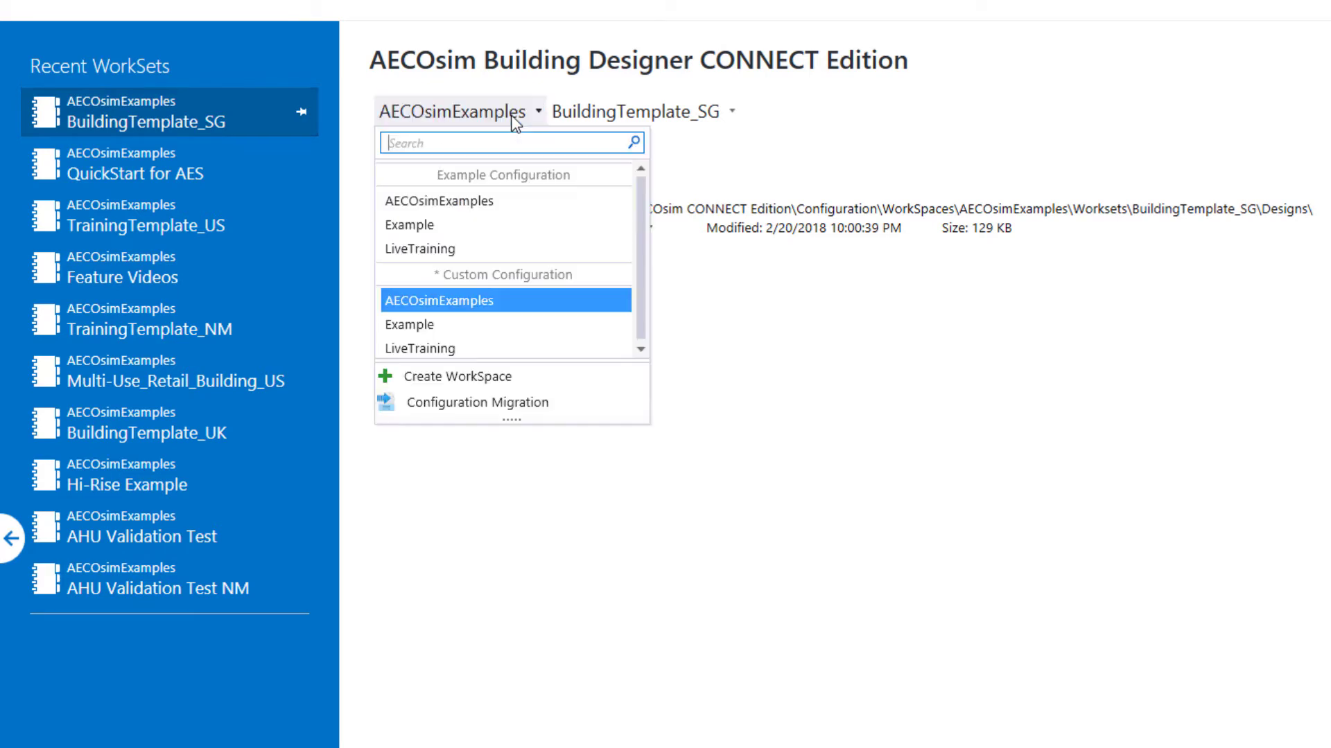
mouse_move(483, 182)
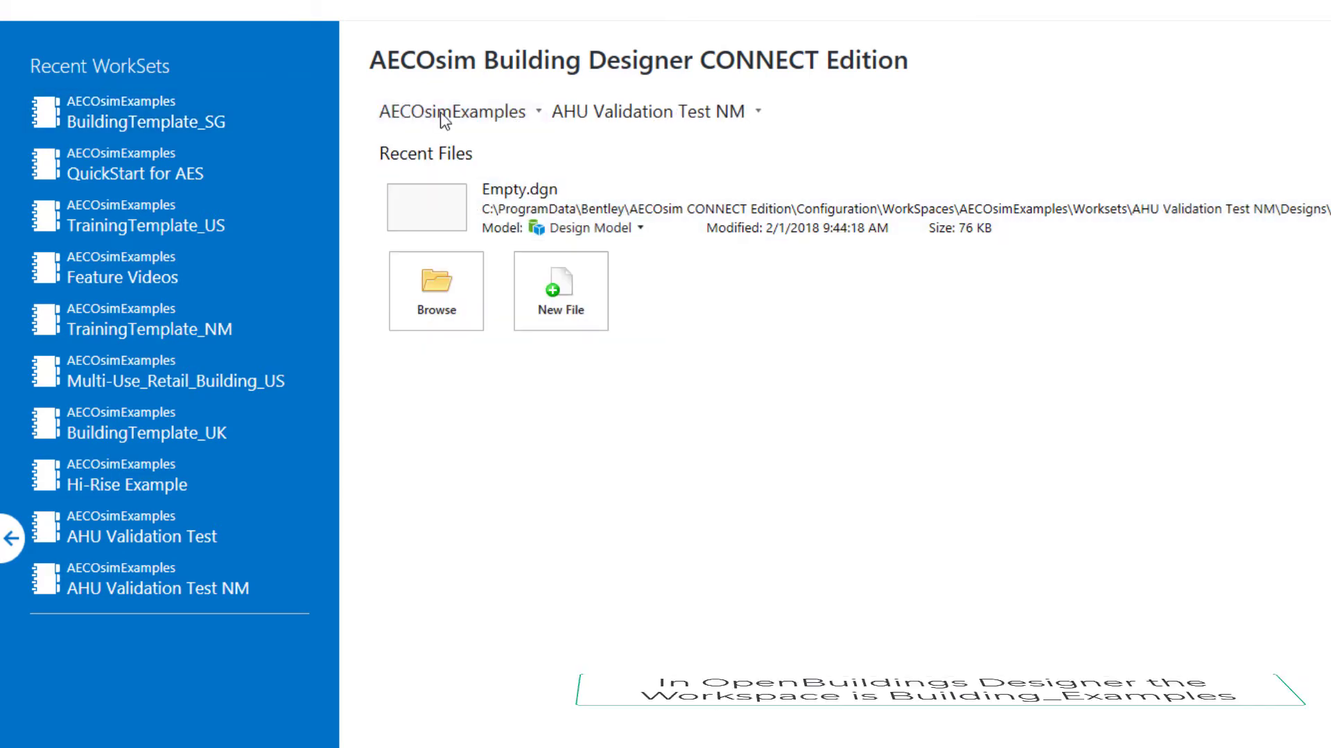
mouse_move(449, 111)
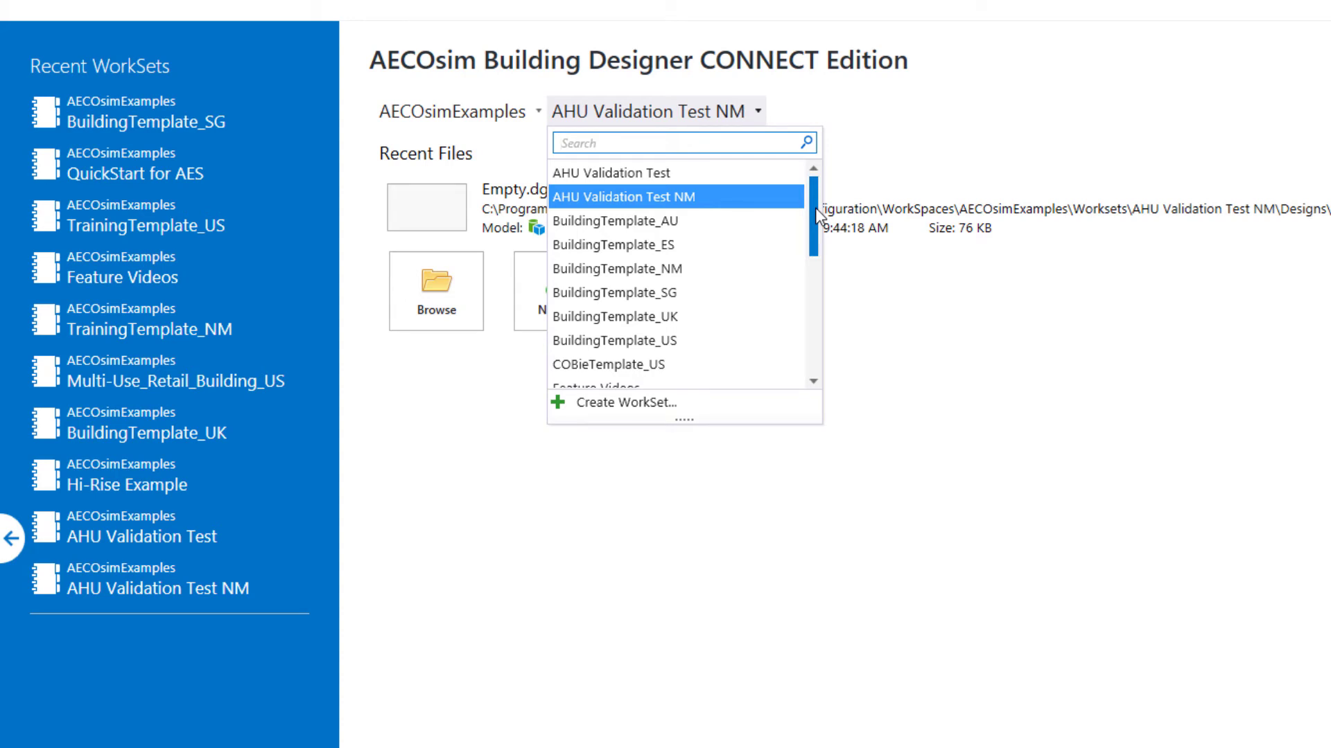
scroll("down", 3)
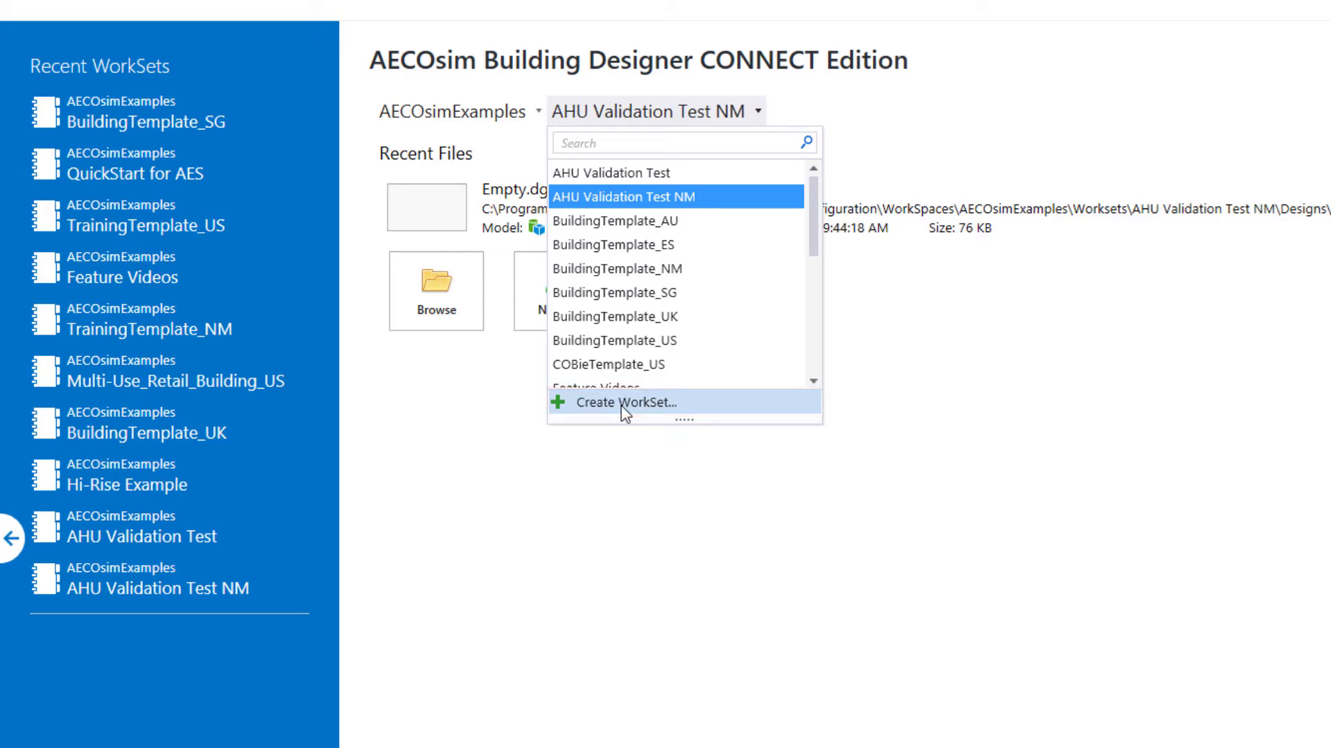
Start a new WorkSet and name it QuickStart Electrical
left_click(605, 404)
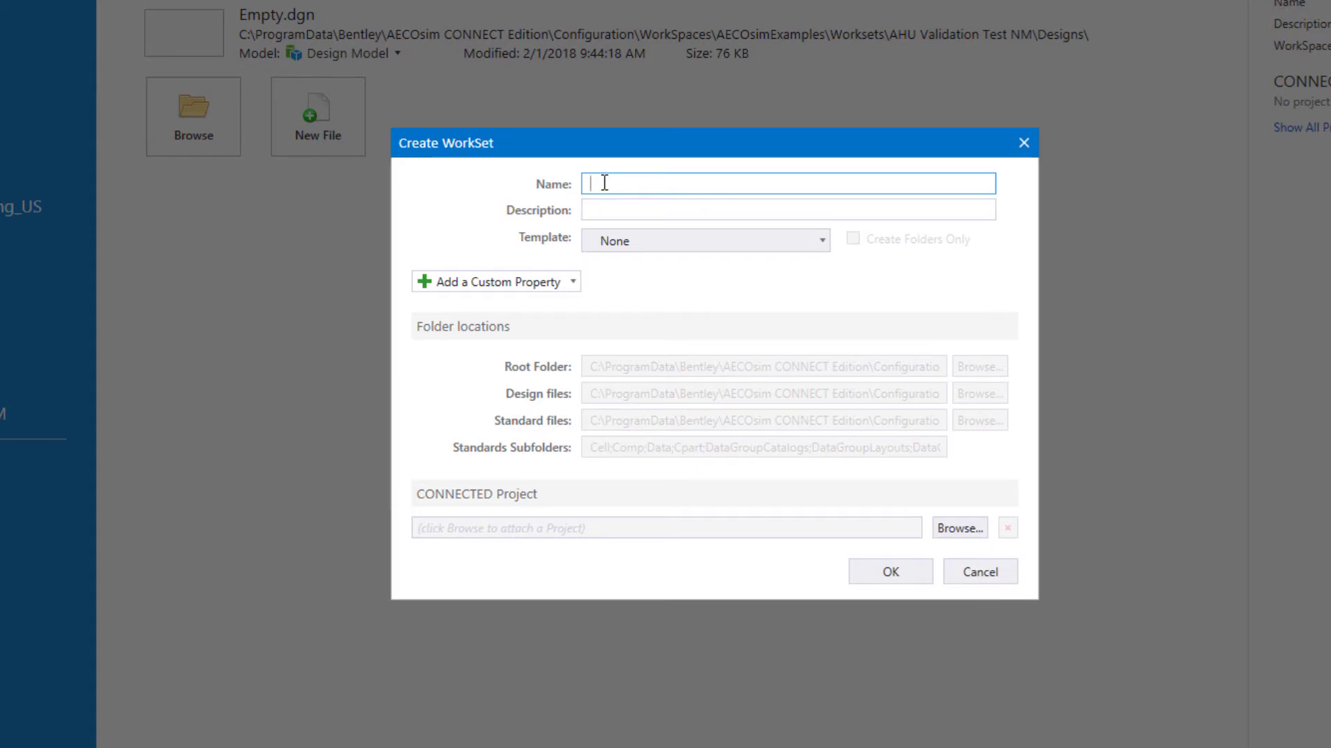
type("QuickSt")
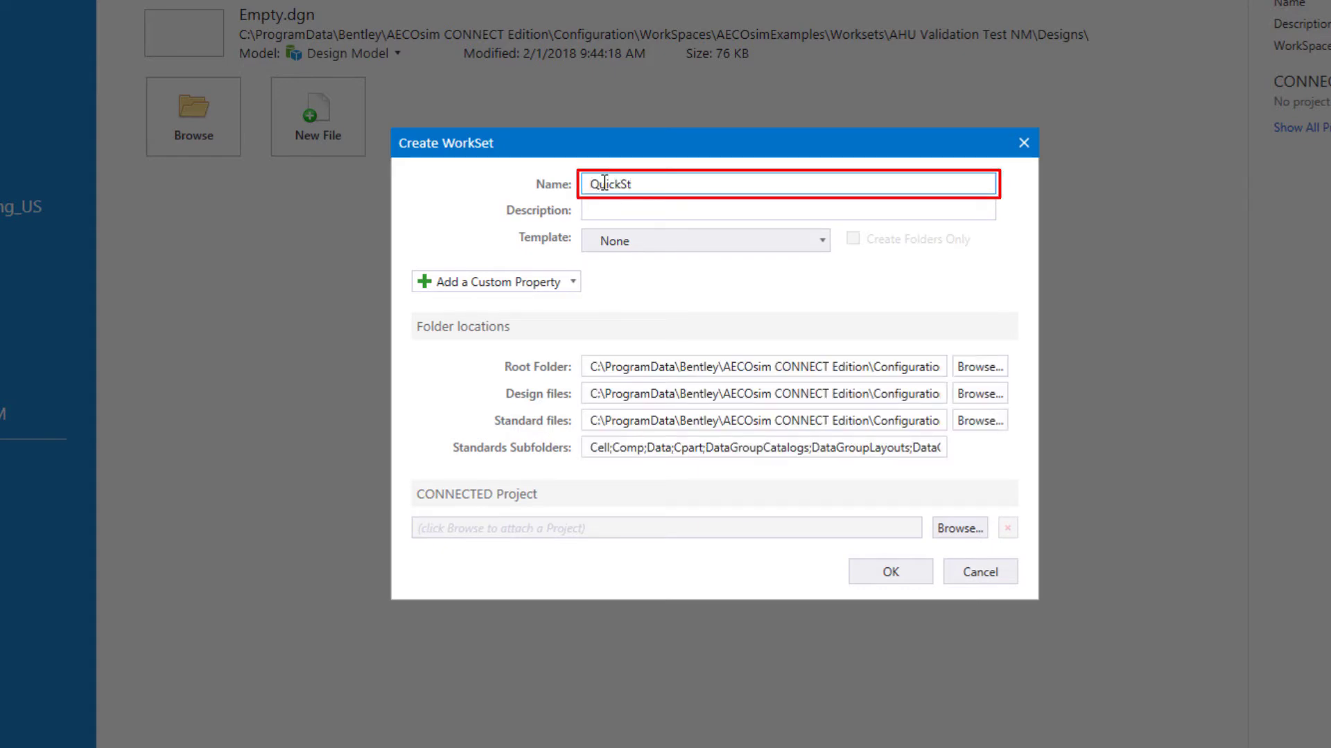
type("art")
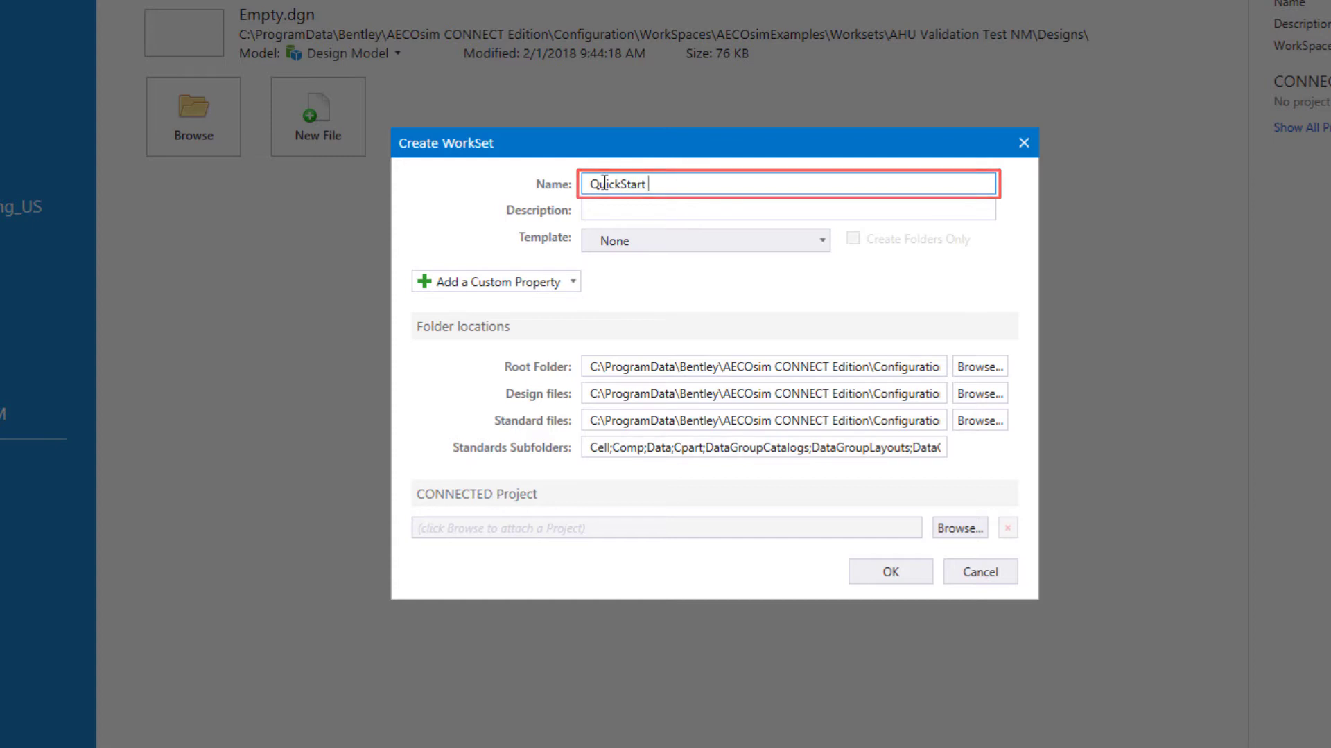
type("Electrical")
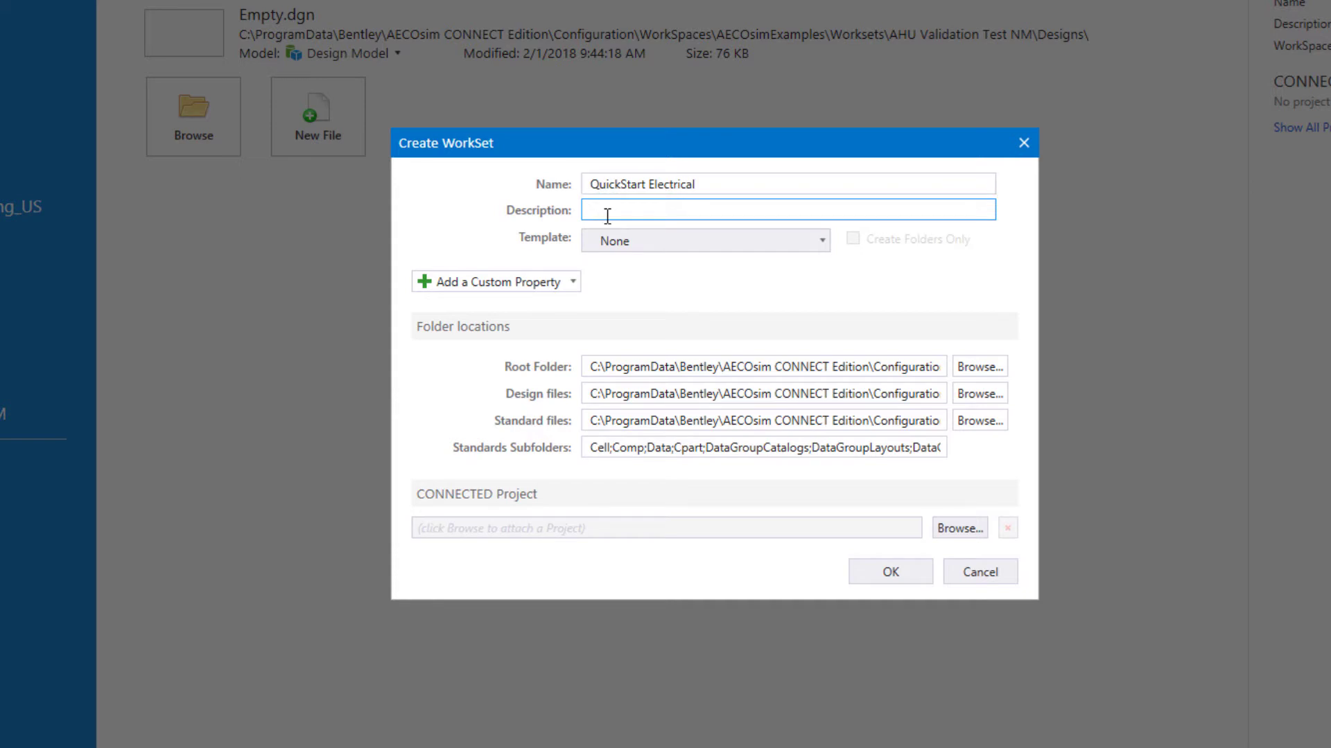
Describe the WorkSet as For training for ABD Electrical
type("For")
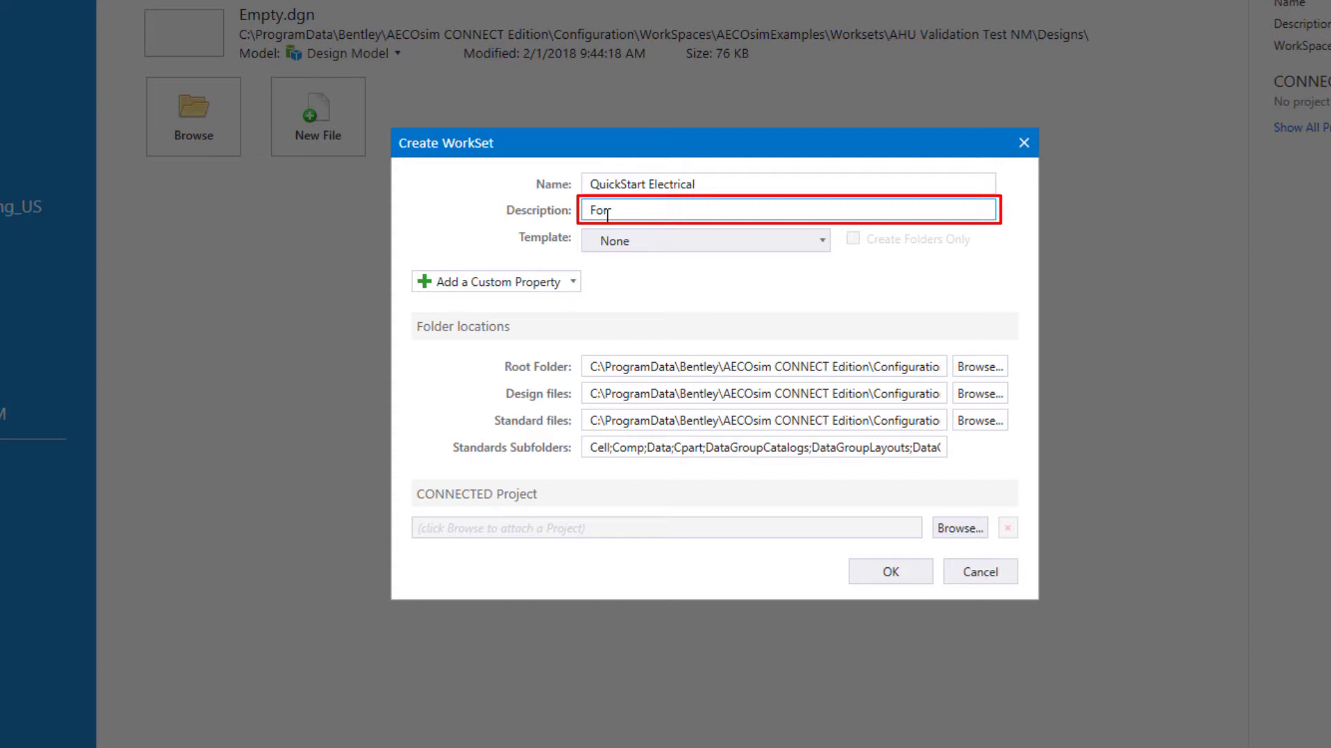
type("tra")
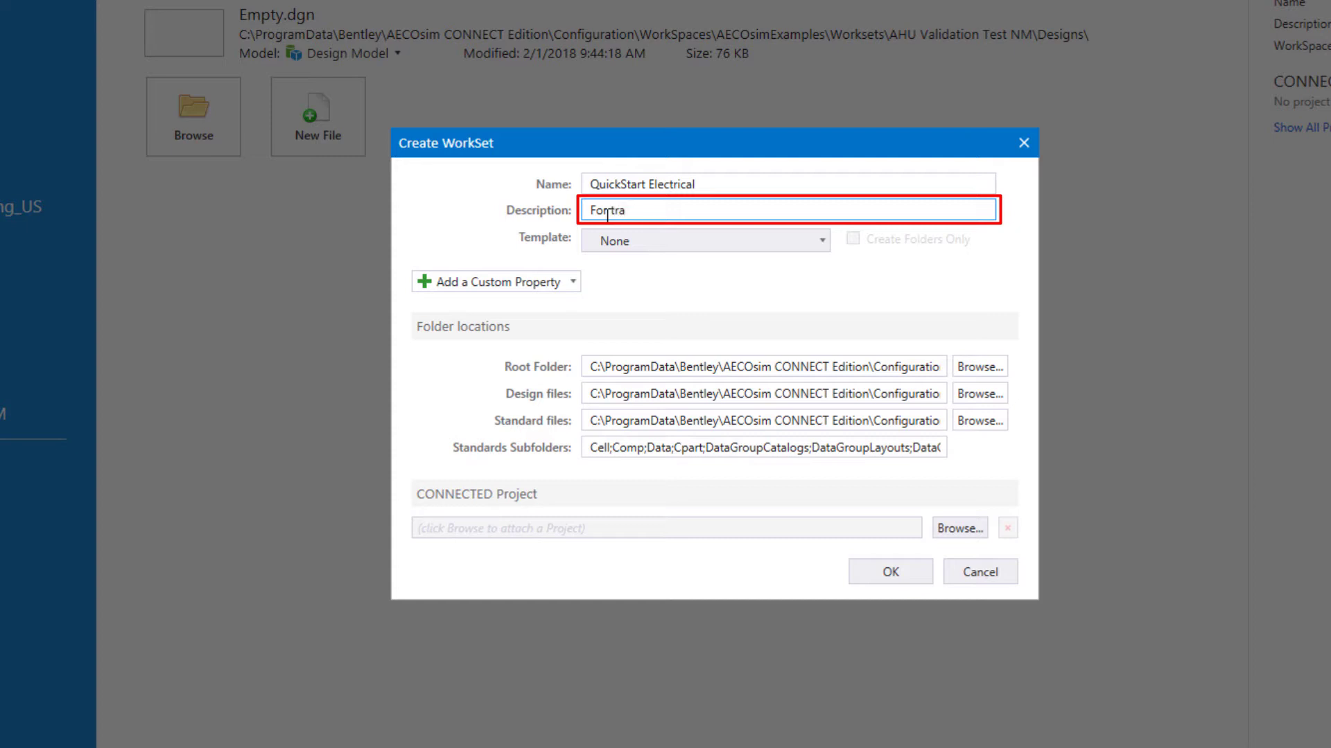
type("training for ABD")
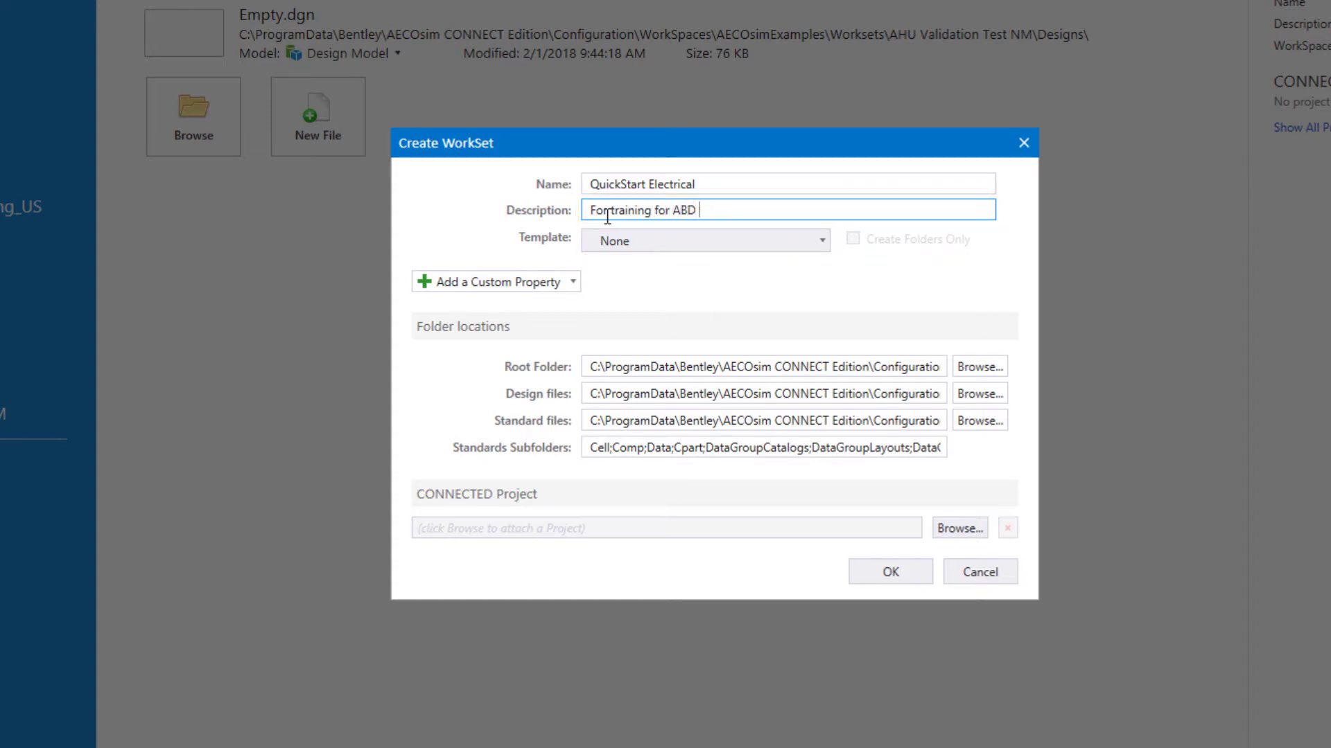
type("Electr")
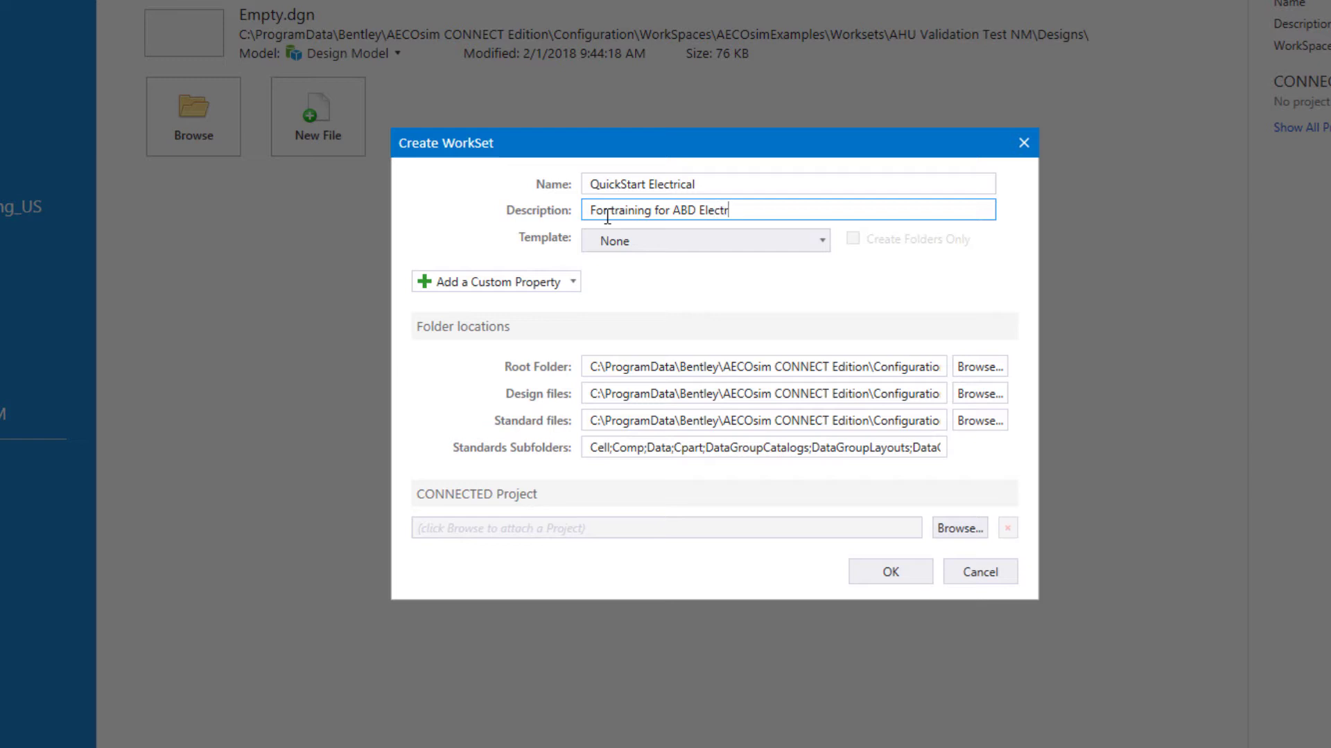
type("ical")
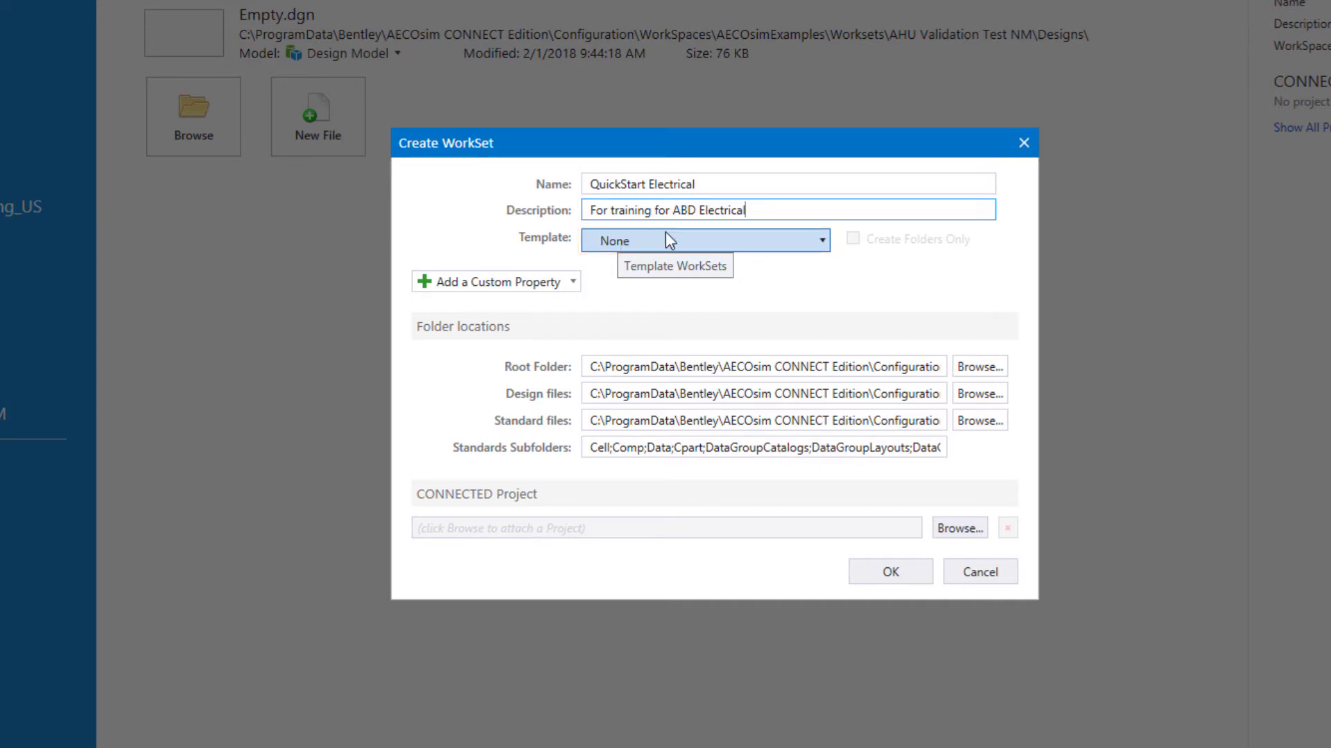
Choose TrainingTemplate_US as the template for the QuickStart Electrical WorkSet and confirm
left_click(704, 240)
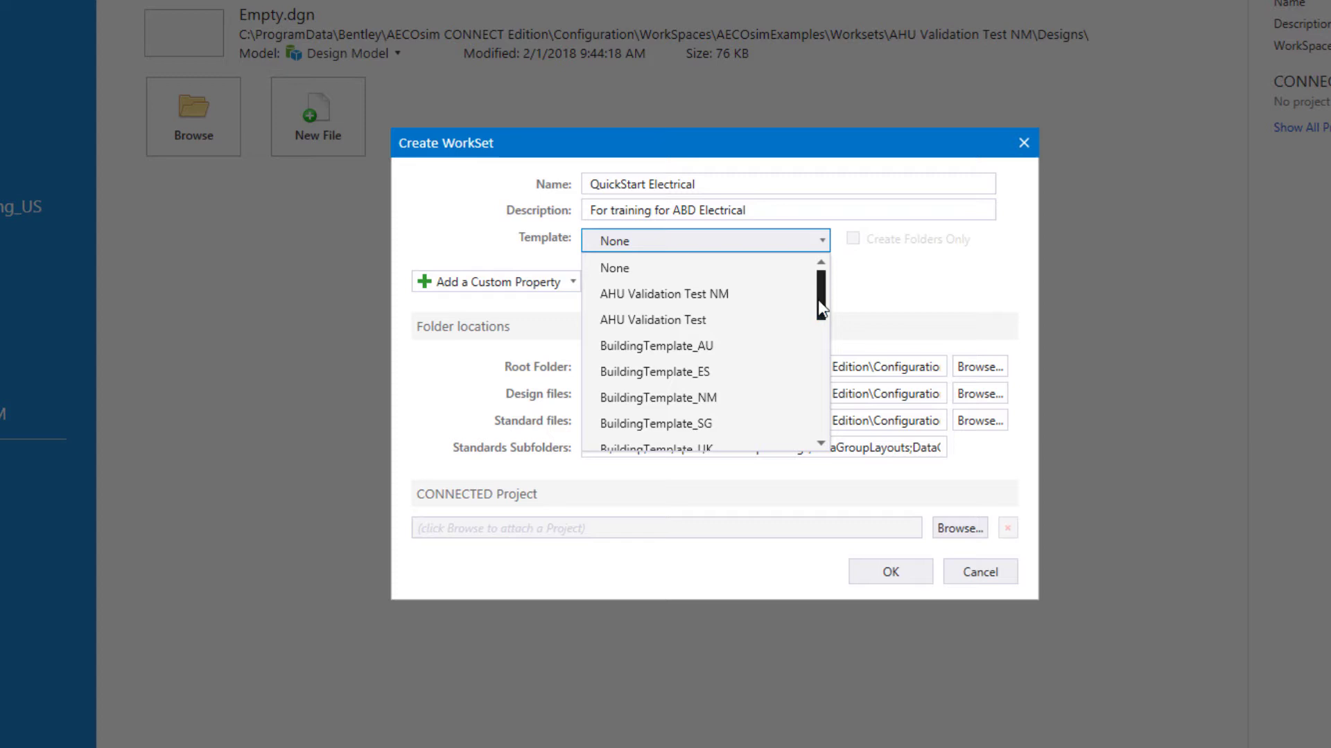
scroll("down", 3)
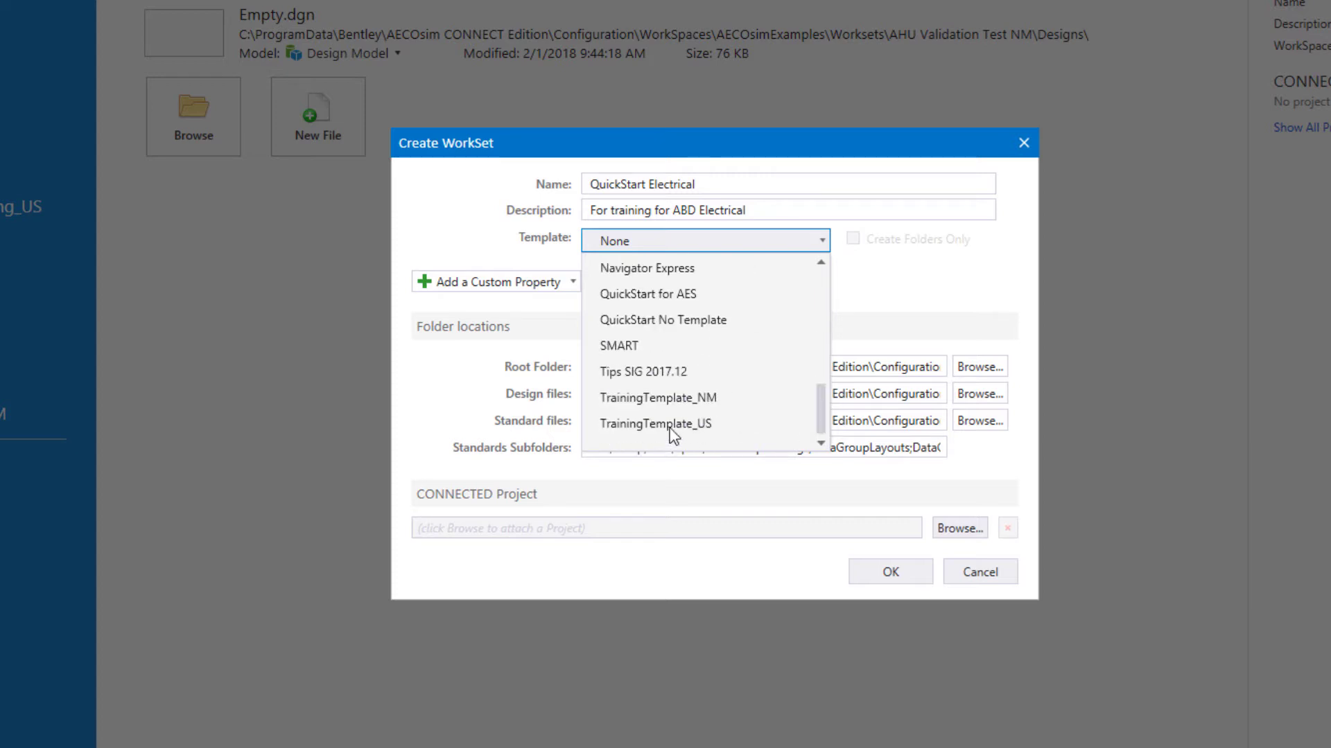
mouse_move(655, 424)
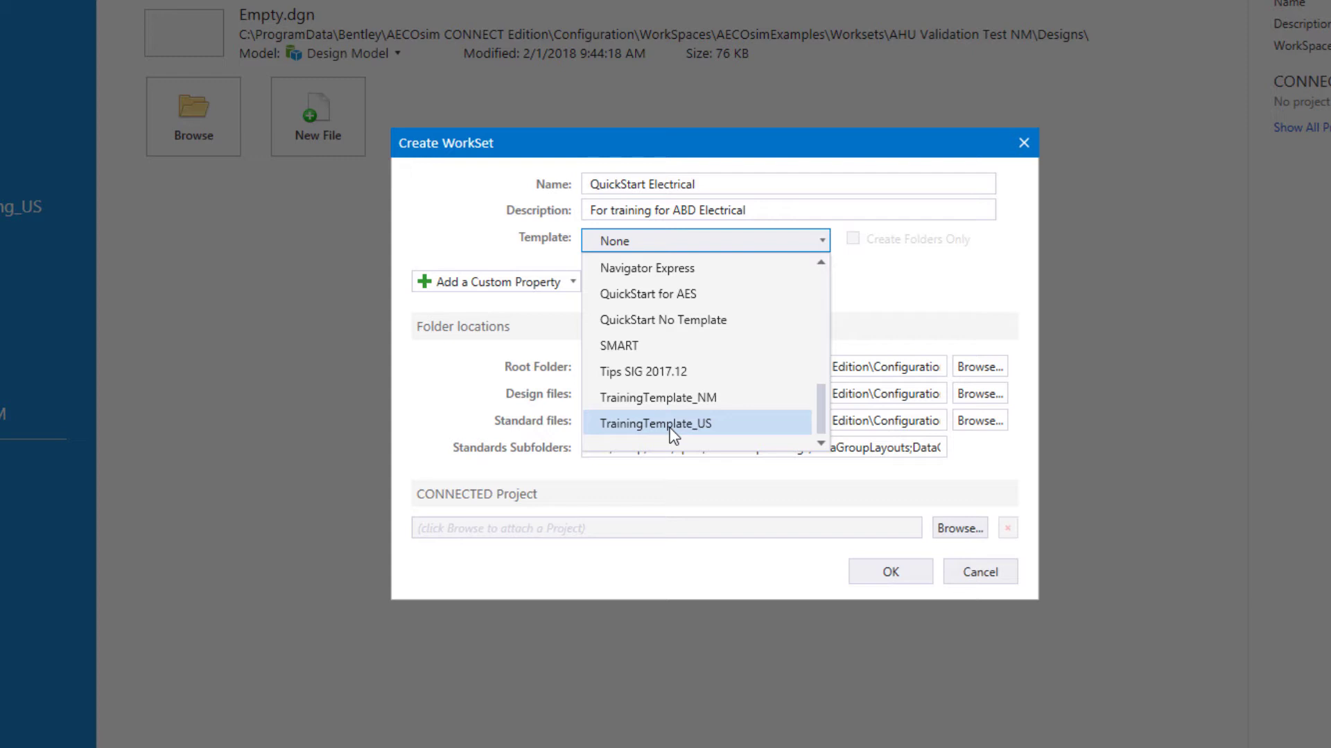
mouse_move(657, 397)
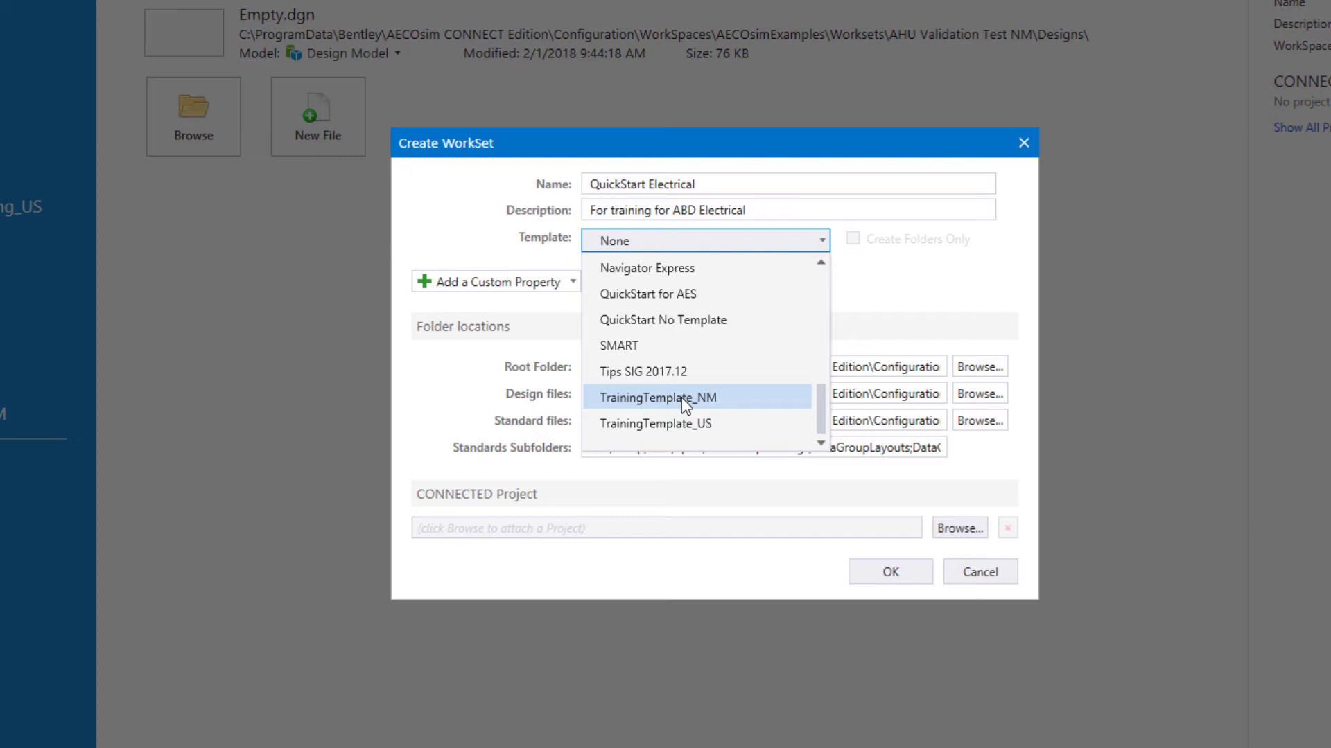
mouse_move(673, 433)
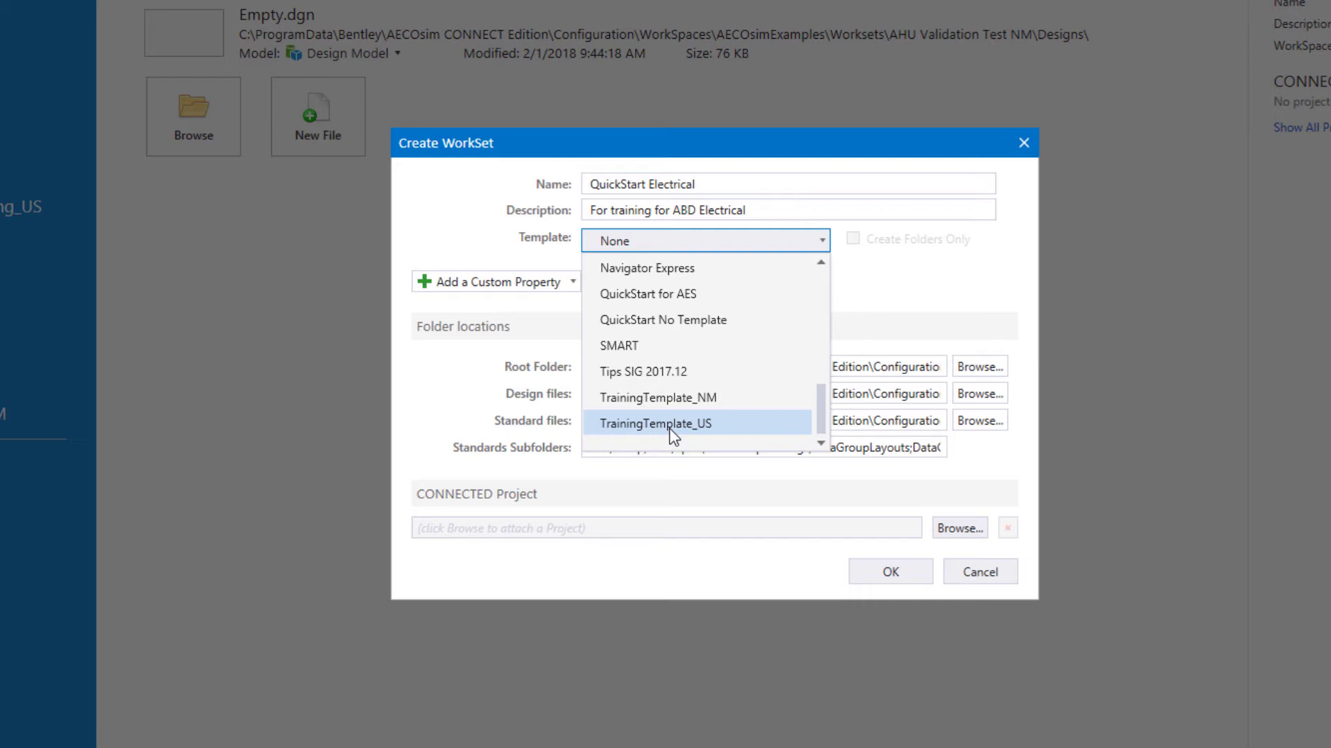
left_click(654, 423)
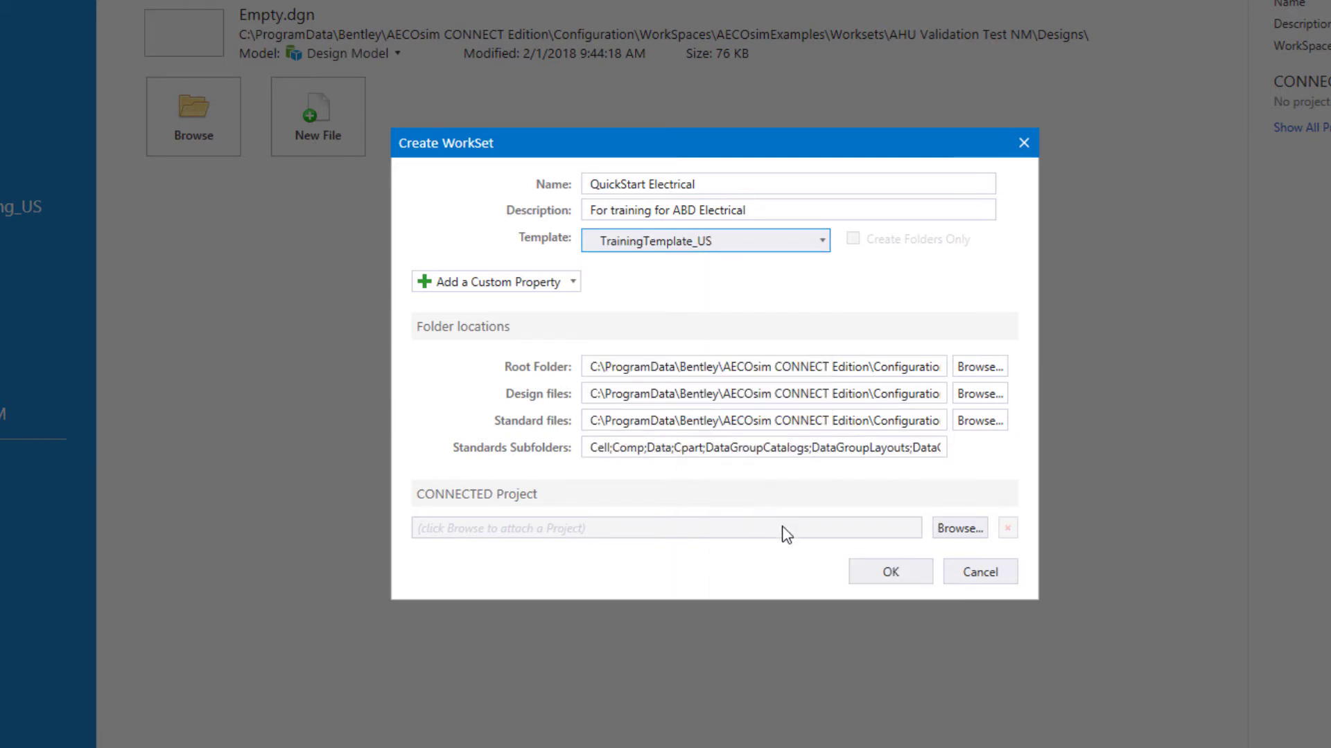
left_click(889, 571)
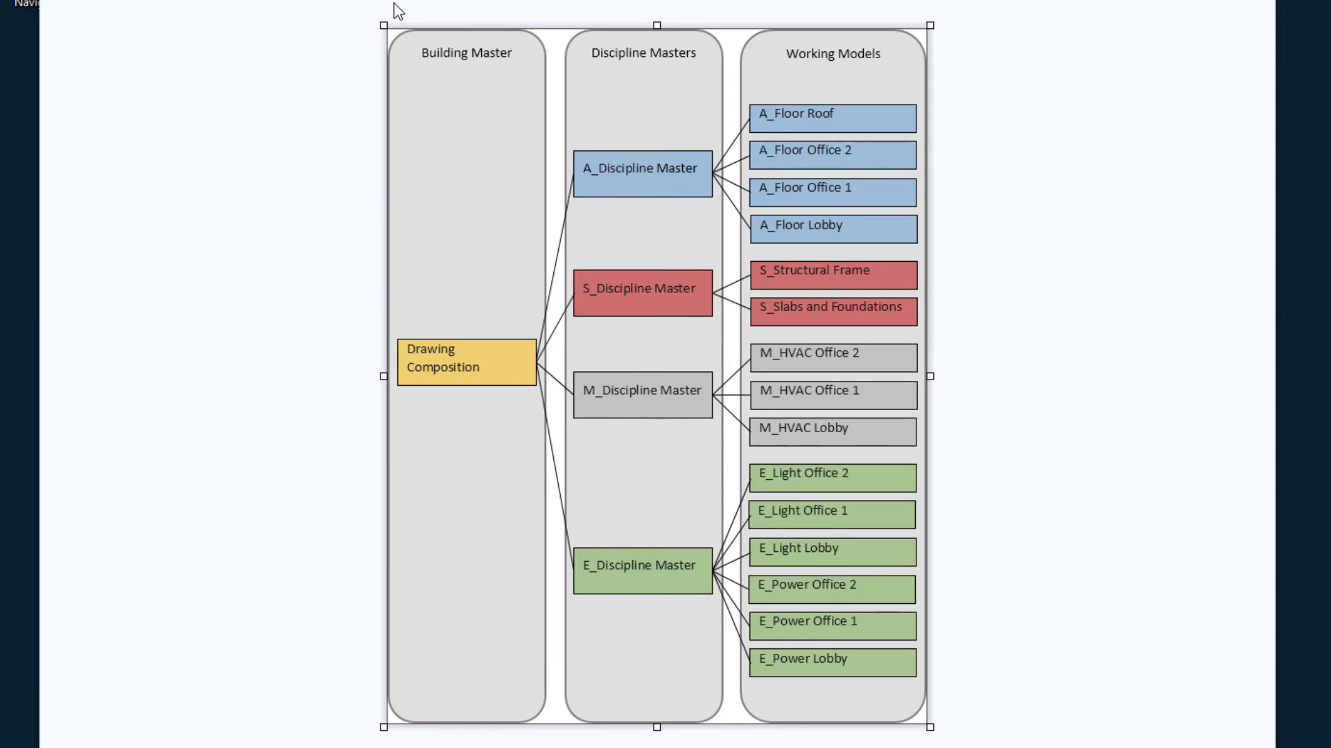
Point out the E_Discipline Master box in the federated file structure diagram
left_click(642, 566)
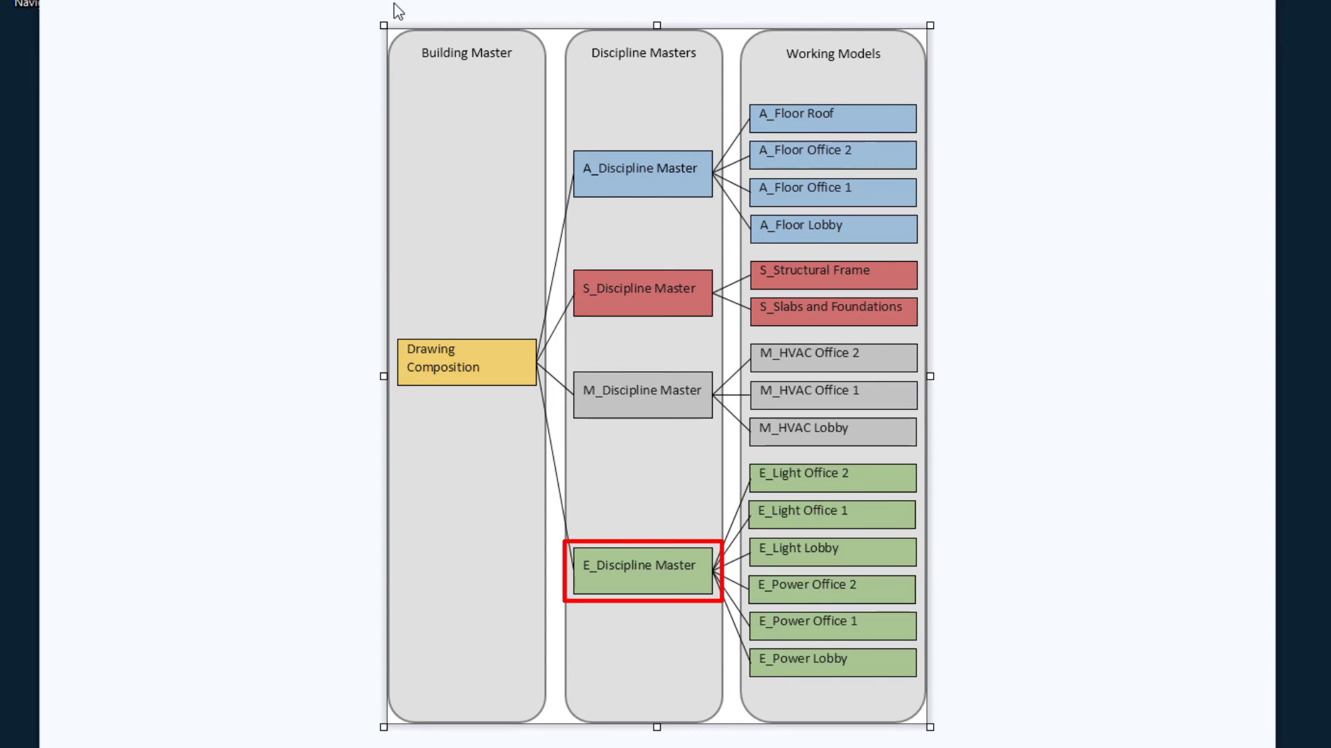